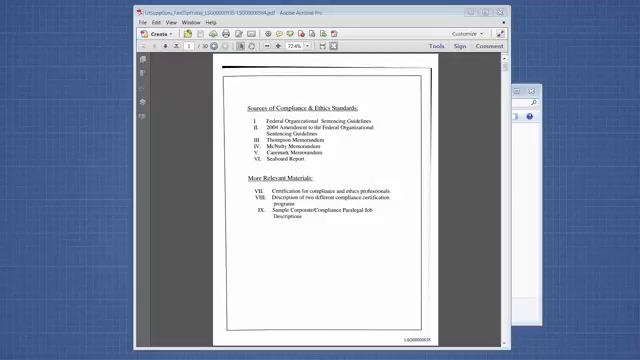
{"action": "mouse_move", "coordinate": [270, 256]}
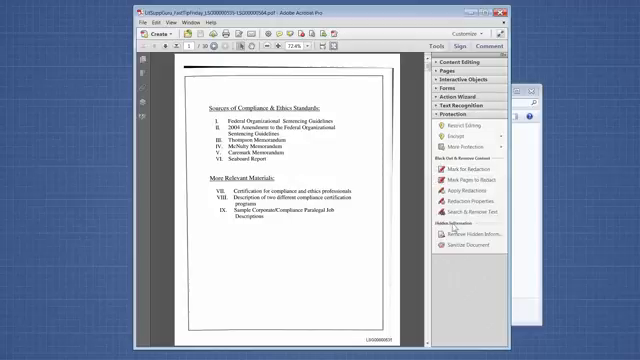
{"action": "mouse_move", "coordinate": [468, 217]}
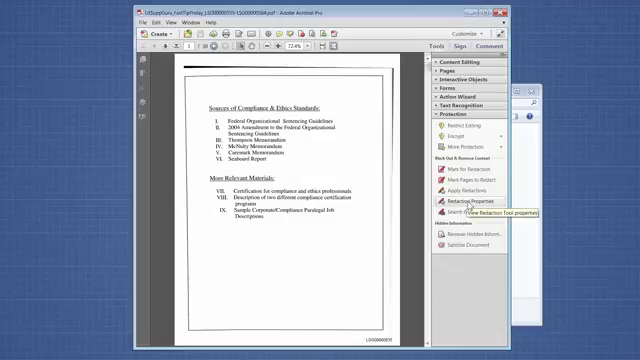
Open Redaction Properties and review the black fill appearance with no overlay text.
{"action": "left_click", "coordinate": [485, 191]}
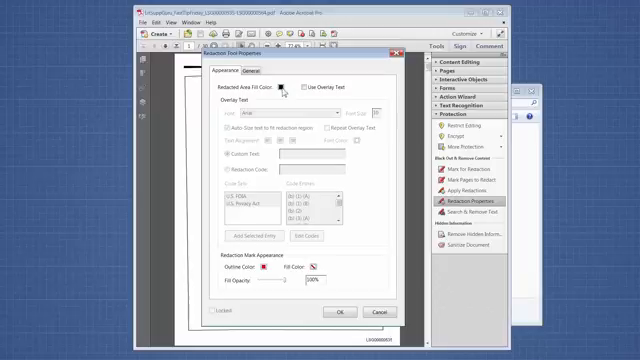
{"action": "left_click", "coordinate": [286, 89]}
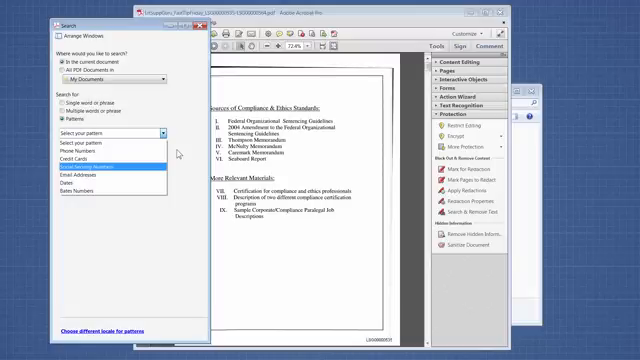
{"action": "mouse_move", "coordinate": [176, 168]}
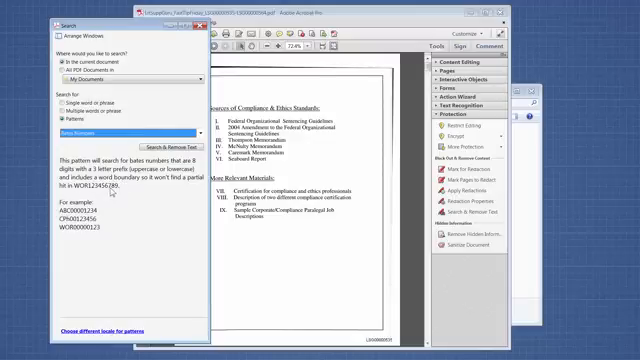
{"action": "mouse_move", "coordinate": [100, 237]}
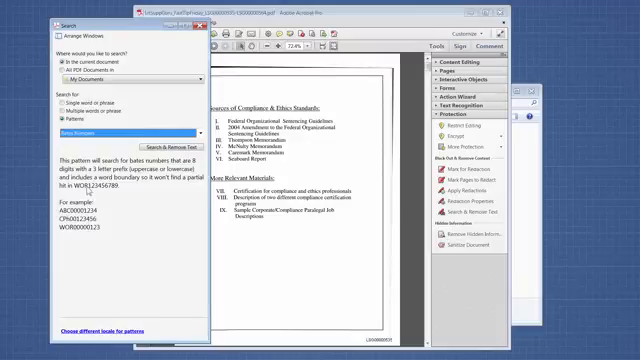
{"action": "mouse_move", "coordinate": [123, 193]}
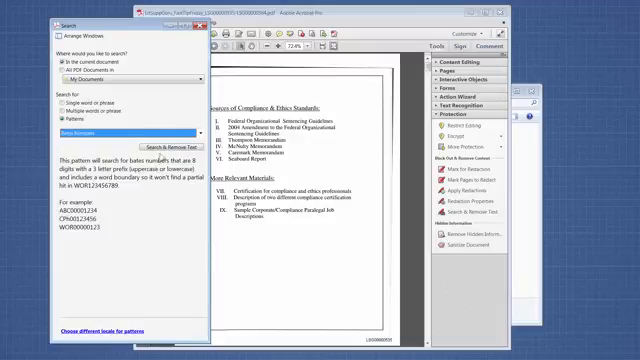
Run the Bates Numbers pattern search and scroll through the 30 results.
{"action": "left_click", "coordinate": [161, 145]}
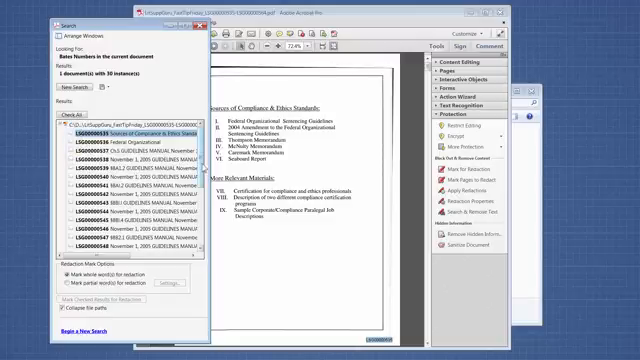
{"action": "scroll", "scroll_direction": "down", "scroll_amount": 3}
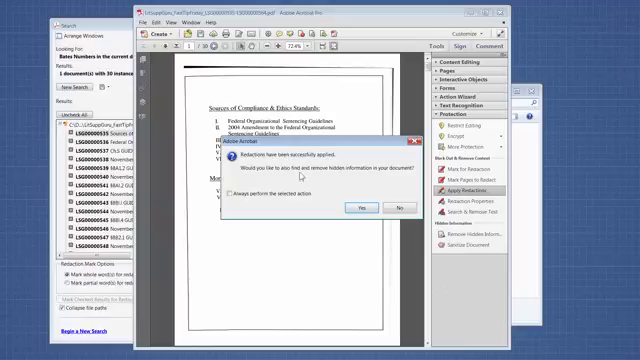
{"action": "mouse_move", "coordinate": [359, 208]}
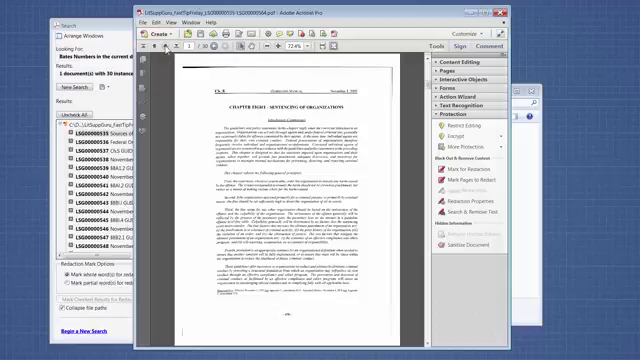
Scroll through the later pages of the redacted sentencing guidelines PDF.
{"action": "scroll", "scroll_direction": "down", "scroll_amount": 3}
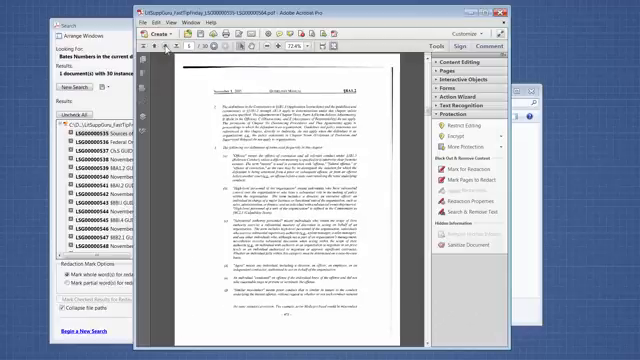
{"action": "scroll", "scroll_direction": "down", "scroll_amount": 3}
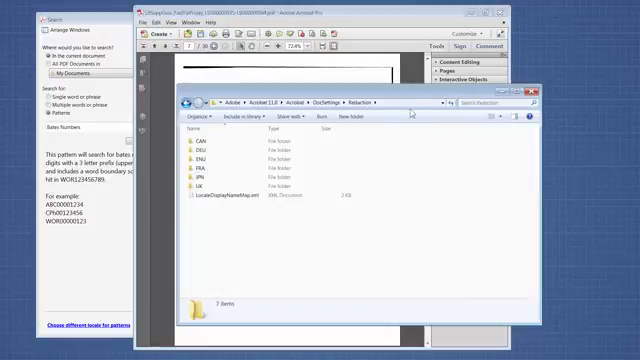
Open the ENU folder and select SearchRedactPatterns.xml.
{"action": "left_click", "coordinate": [300, 104]}
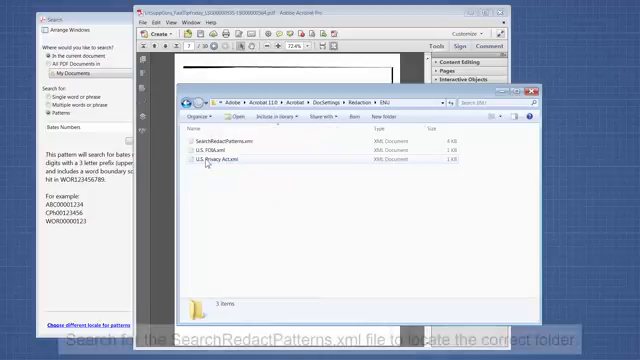
{"action": "left_click", "coordinate": [232, 144]}
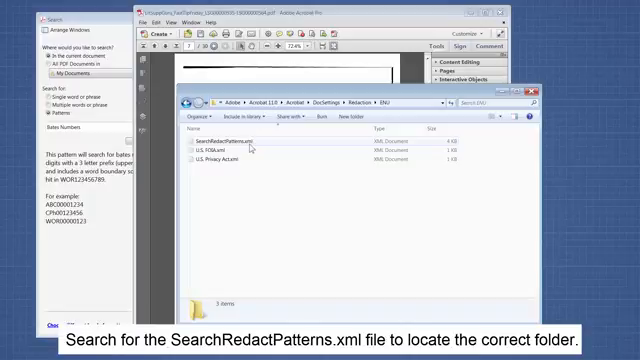
{"action": "mouse_move", "coordinate": [232, 177]}
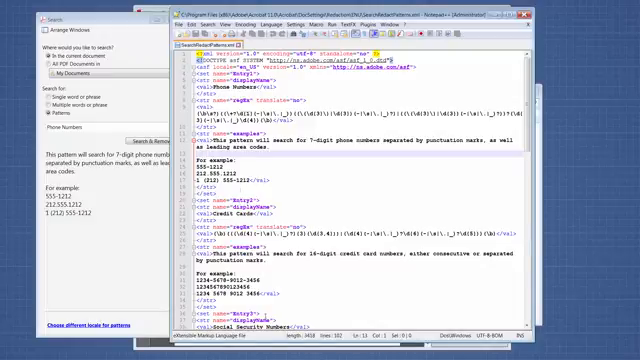
Scroll down SearchRedactPatterns.xml to Entry6, the Bates Numbers pattern with its examples.
{"action": "scroll", "scroll_direction": "down", "scroll_amount": 3}
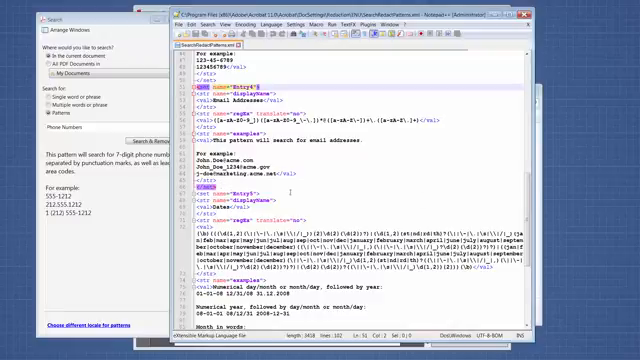
{"action": "scroll", "scroll_direction": "down", "scroll_amount": 3}
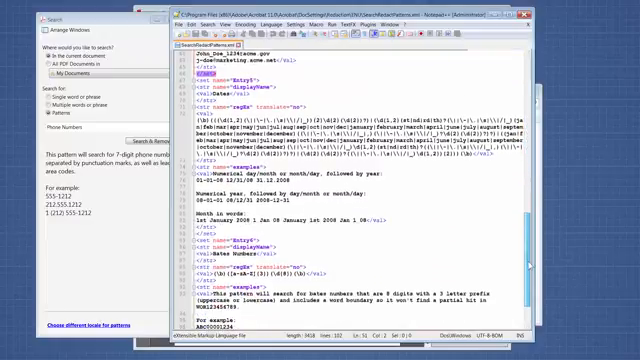
{"action": "scroll", "scroll_direction": "down", "scroll_amount": 3}
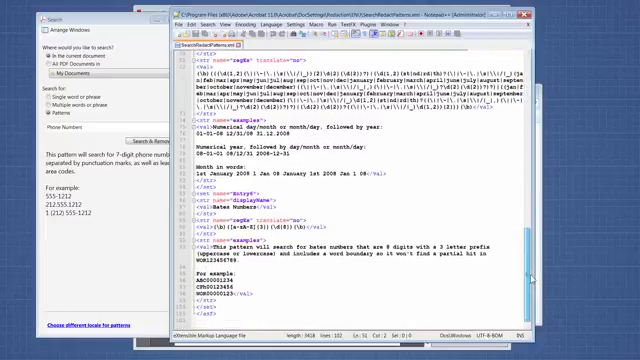